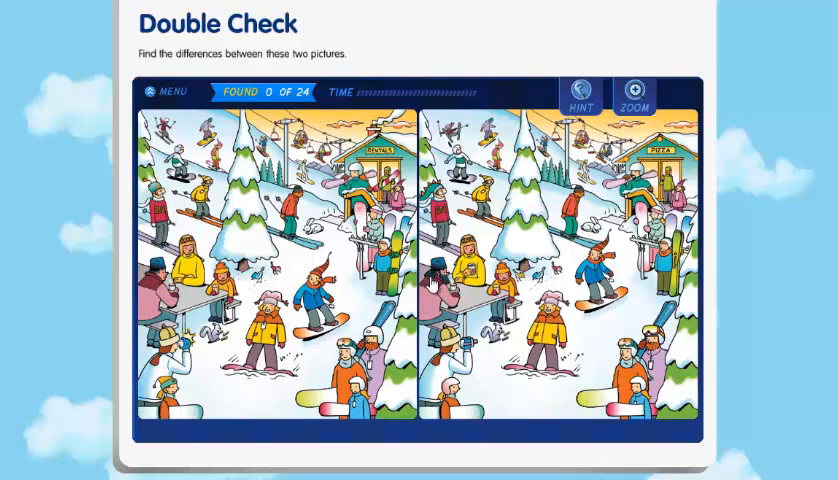
pyautogui.moveTo(432, 288)
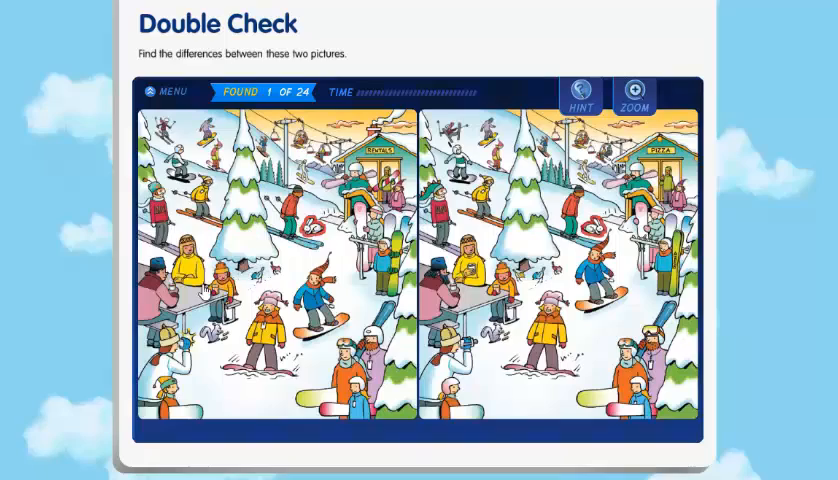
# Step: Circle another difference in the ski-slope scene, bringing the counter to 3 of 24
pyautogui.click(185, 275)
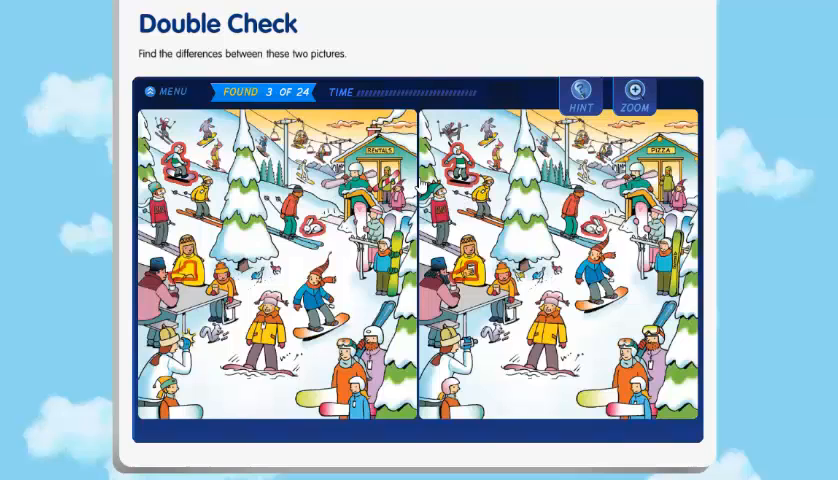
pyautogui.moveTo(425, 185)
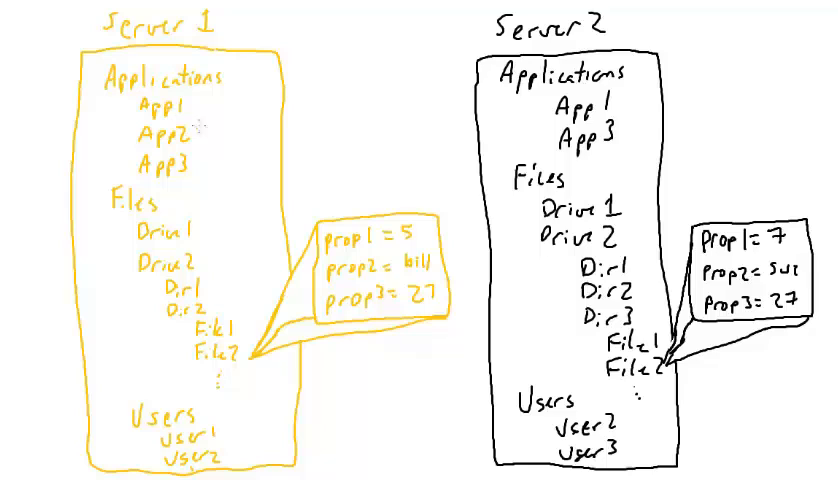
pyautogui.moveTo(220, 150)
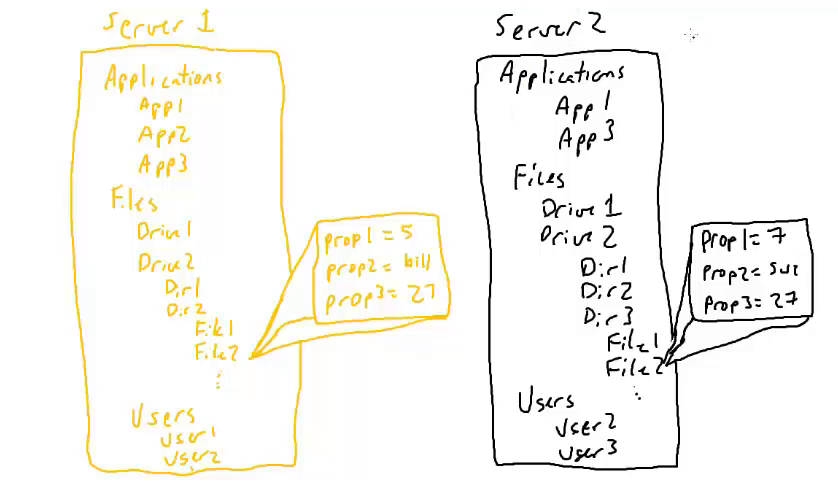
# Step: Sketch a small square box to the upper right of the Server 2 column
pyautogui.moveTo(688, 20); pyautogui.dragTo(720, 55)
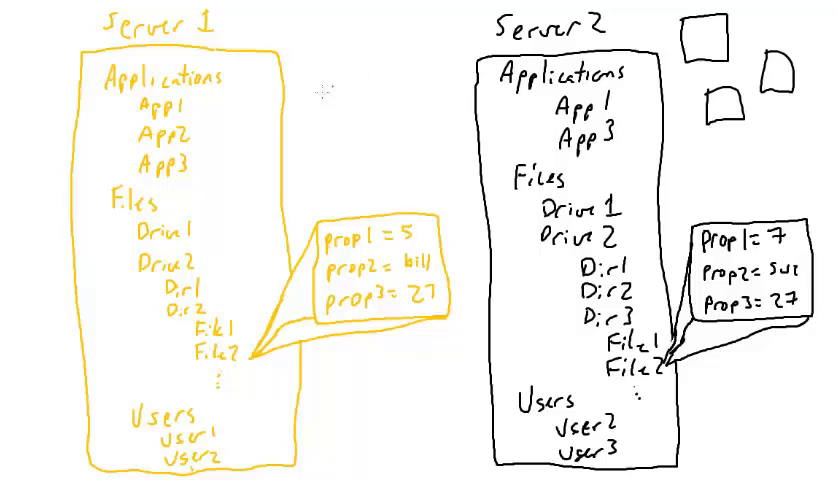
# Step: Write 'Audit Job' in blue and tick a Server 1 app entry
pyautogui.write('Audit')
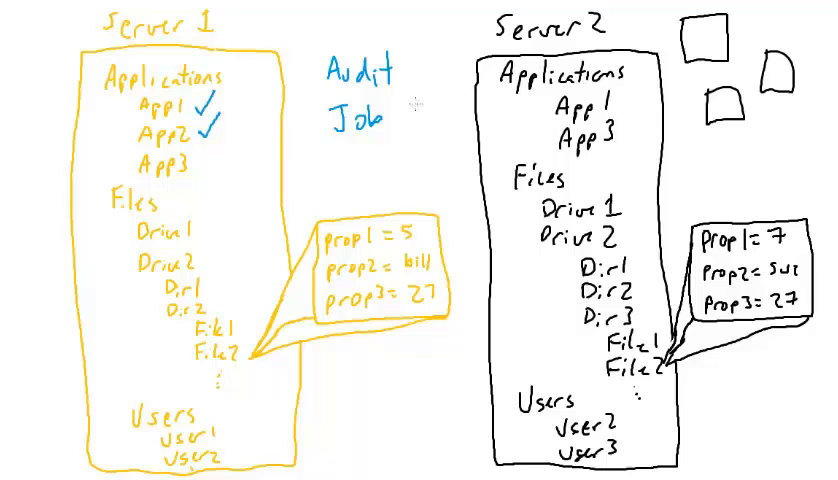
pyautogui.moveTo(400, 100); pyautogui.dragTo(460, 92)
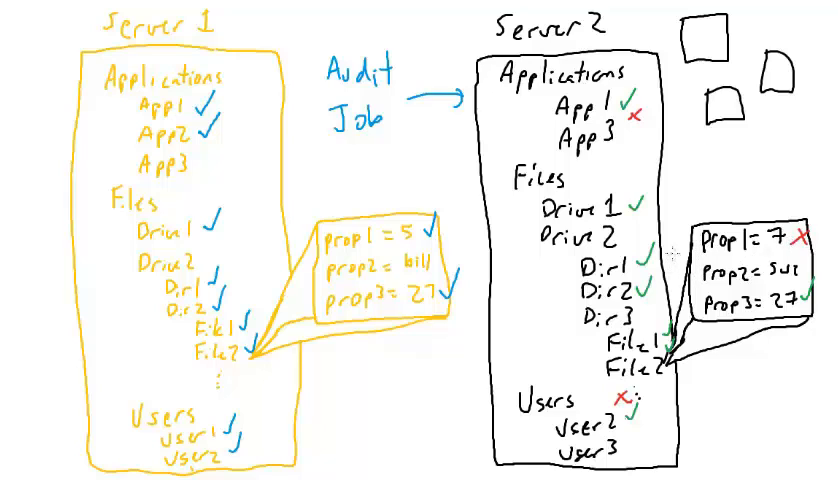
pyautogui.moveTo(386, 157)
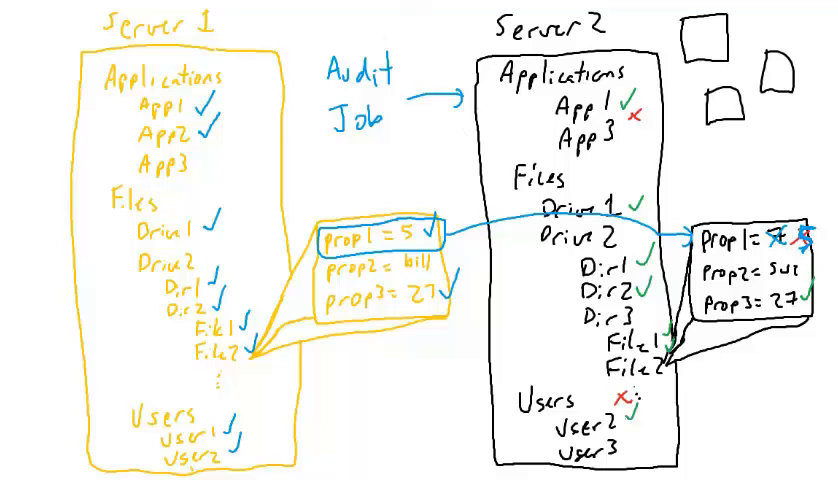
# Step: Draw green checkmarks next to Audit and after Server 2's new prop1 value 5
pyautogui.moveTo(405, 60); pyautogui.dragTo(420, 85)
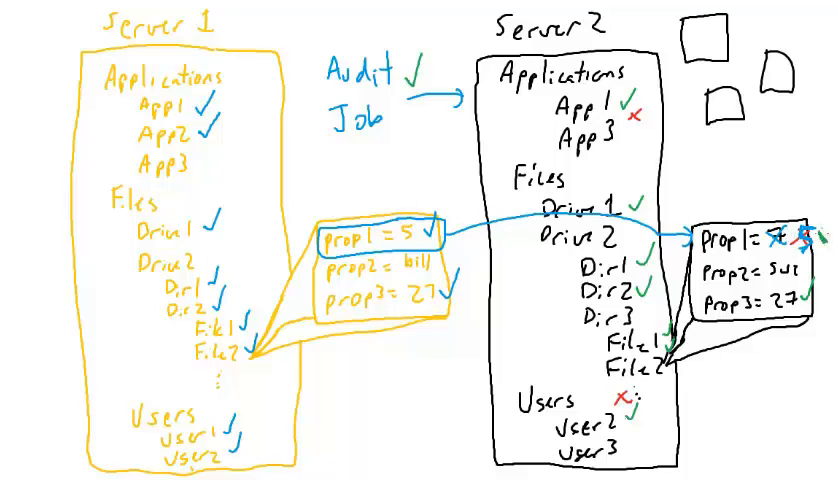
pyautogui.click(822, 228)
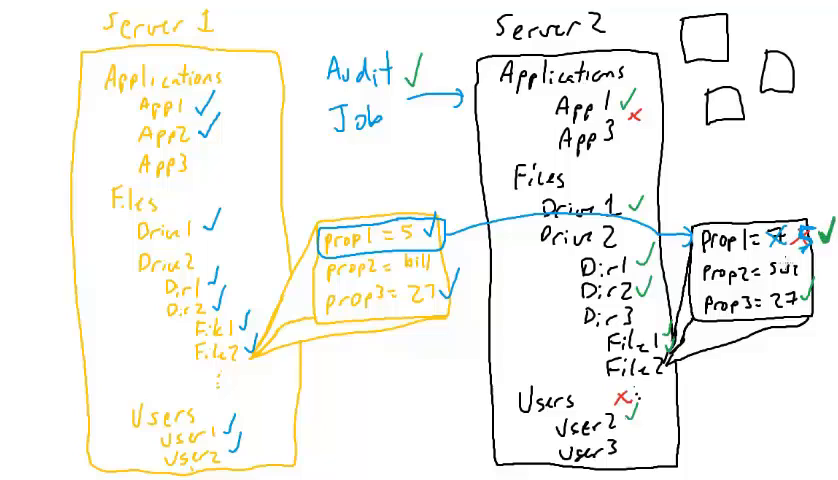